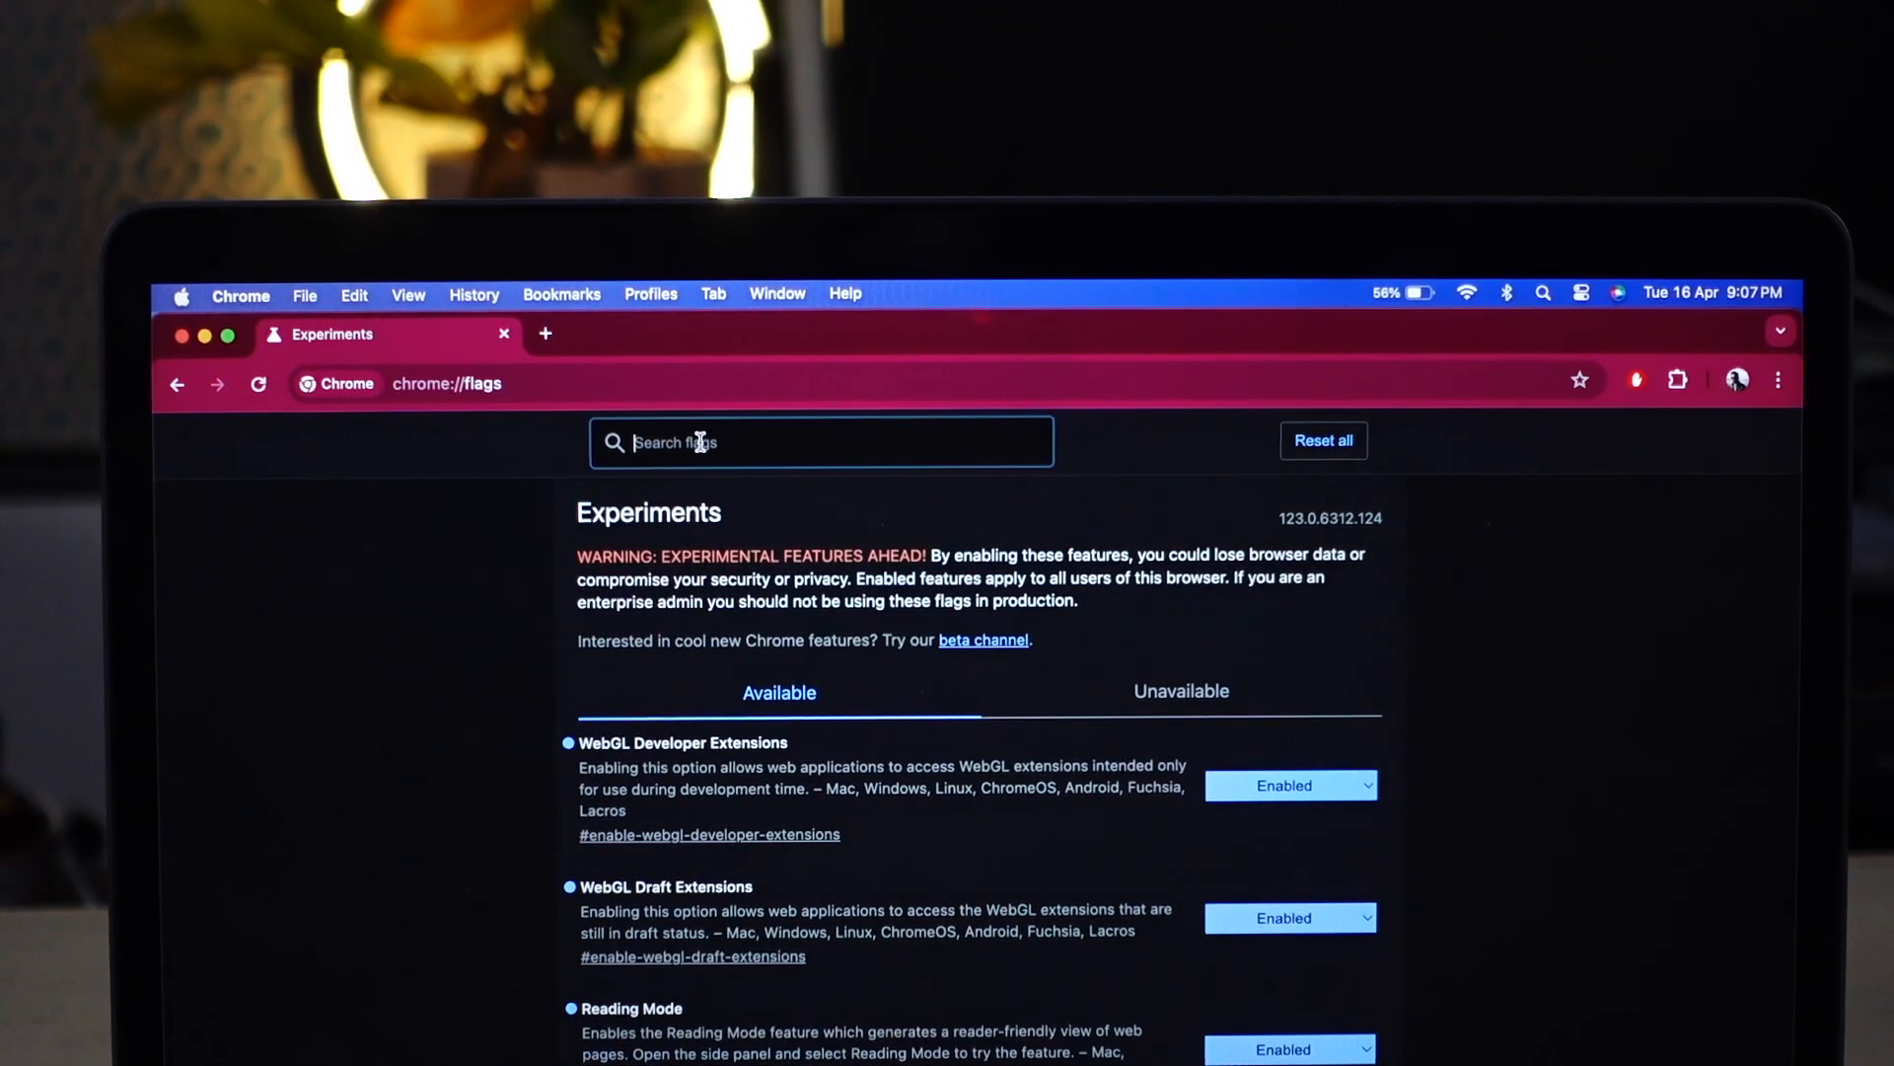
Search flags for 'parall' and switch Parallel downloading from Default to Enabled
text(parallel downloading)
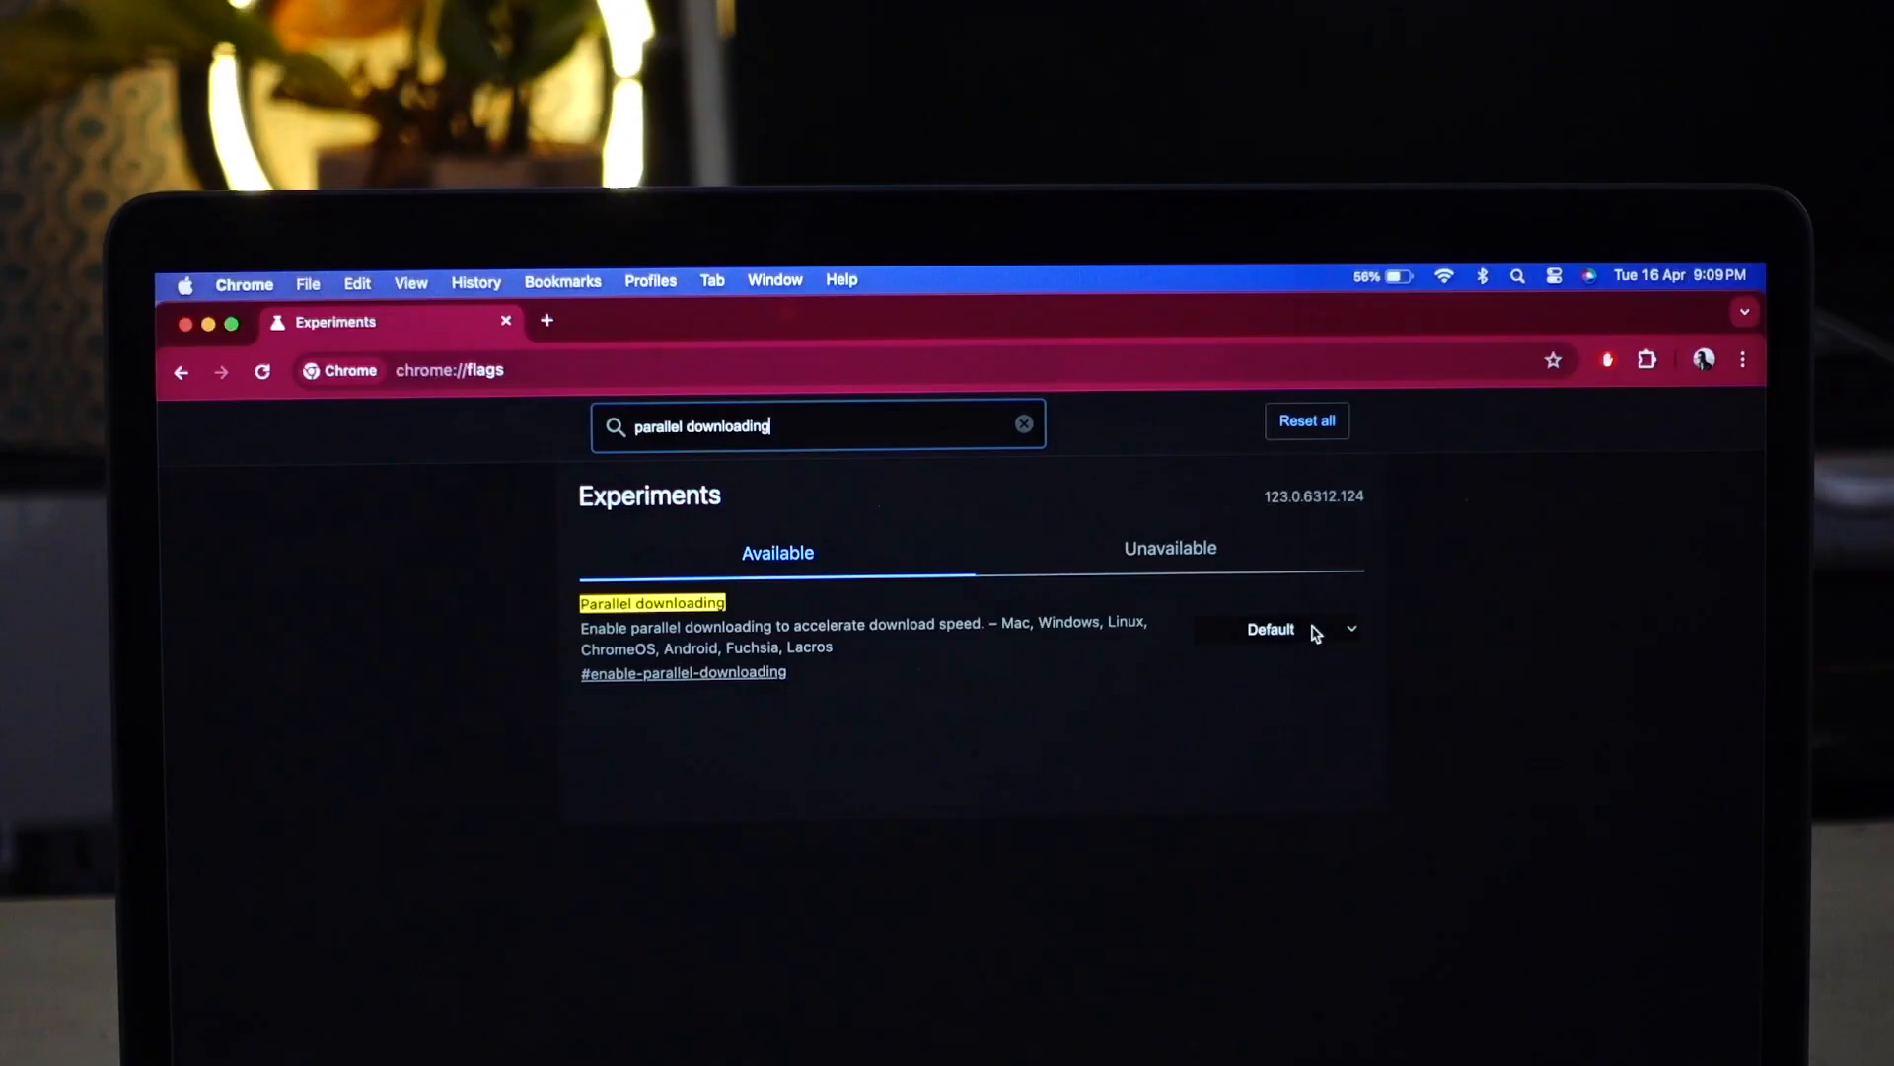
click(1276, 629)
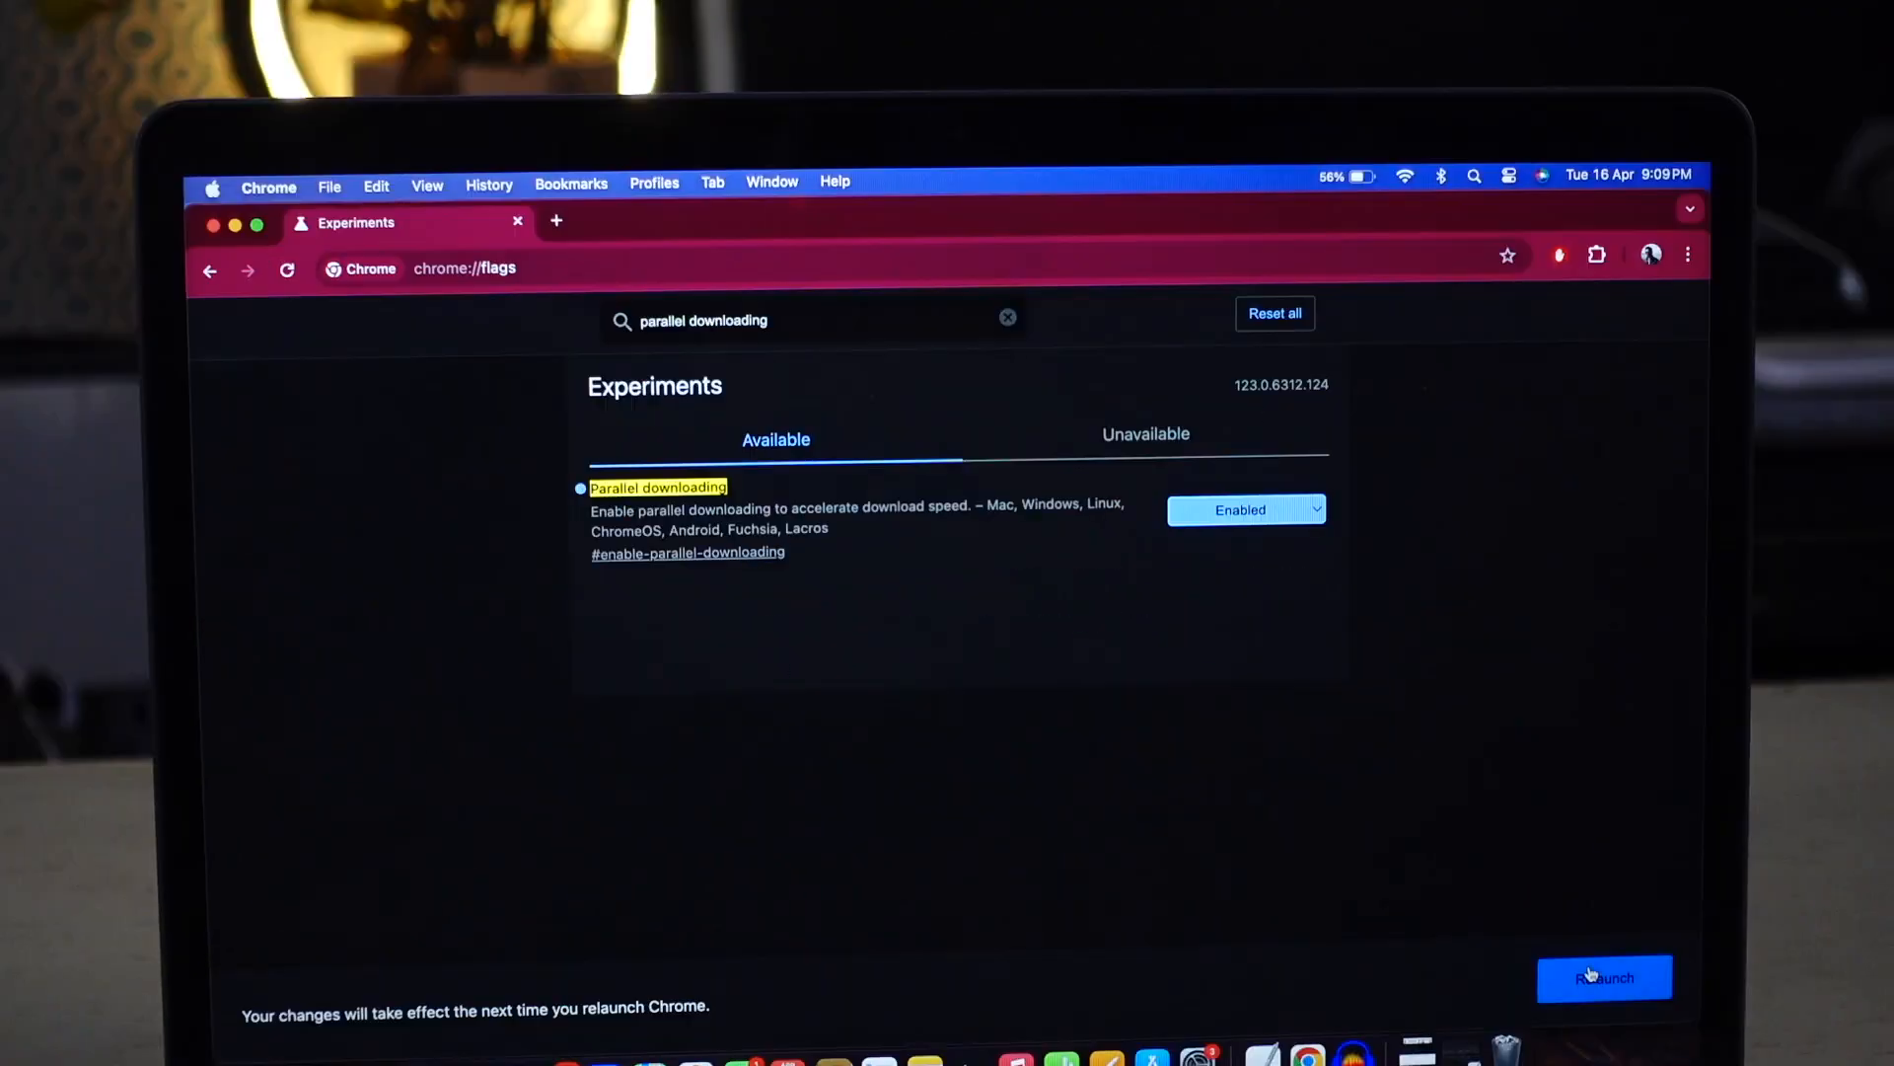